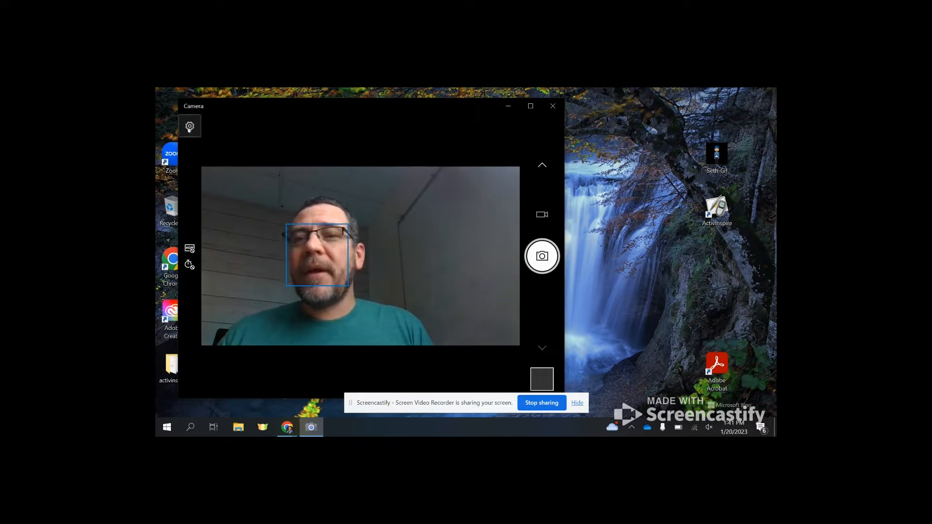
Turn on 'Try out new experimental features' in Camera settings and close the app
{"action": "left_click", "coordinate": [189, 126]}
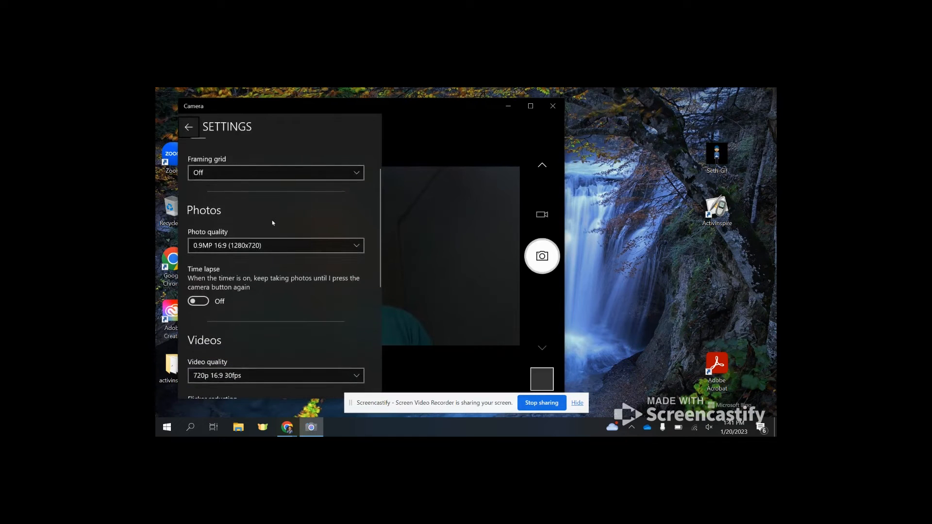
{"action": "scroll", "scroll_direction": "down", "scroll_amount": 3}
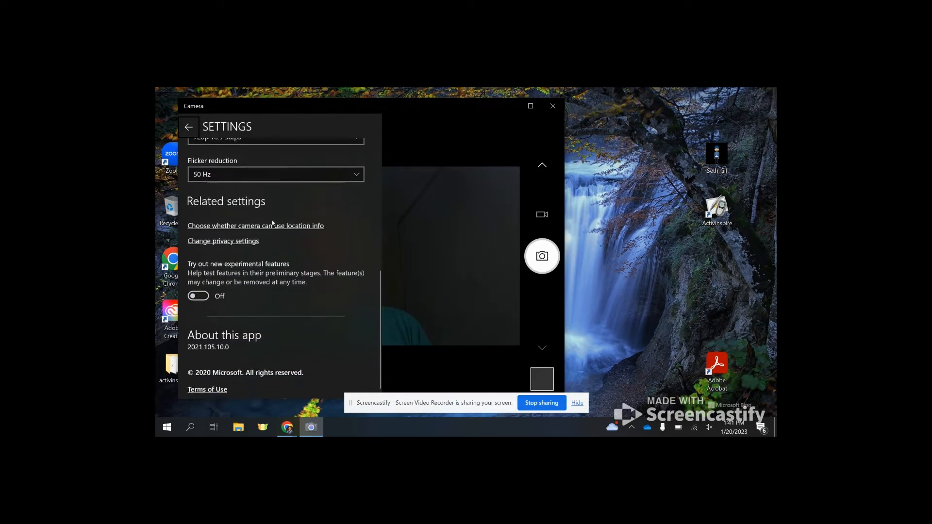
{"action": "scroll", "scroll_direction": "down", "scroll_amount": 3}
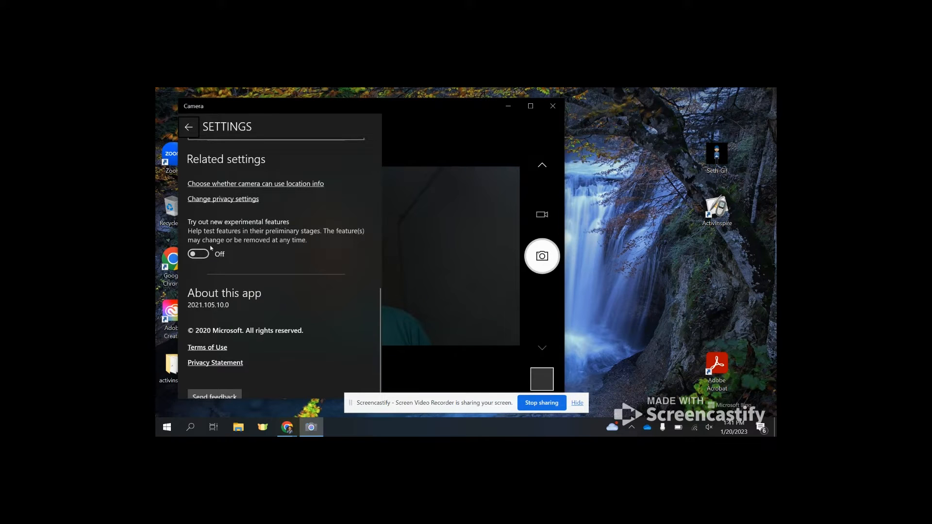
{"action": "left_click", "coordinate": [197, 254]}
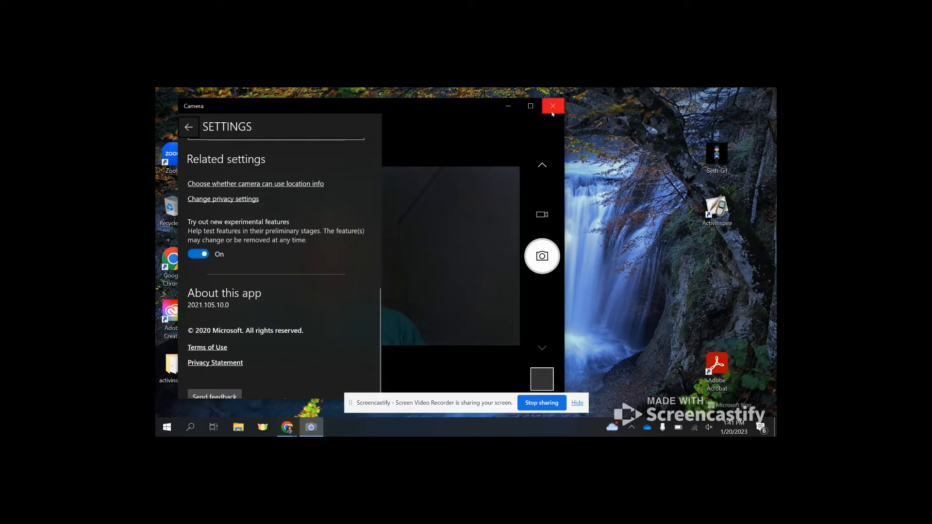
{"action": "left_click", "coordinate": [553, 106]}
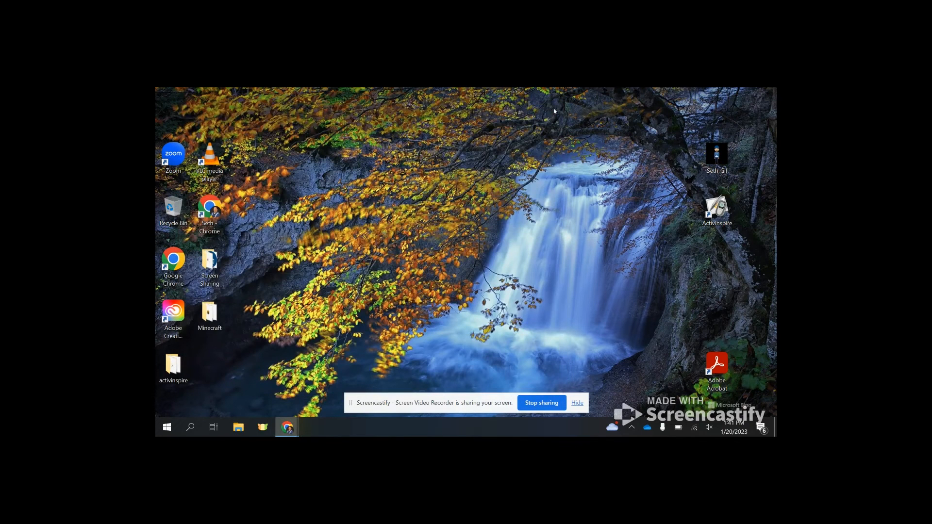
Relaunch Camera from the taskbar and switch to Barcode scanning mode
{"action": "left_click", "coordinate": [190, 427]}
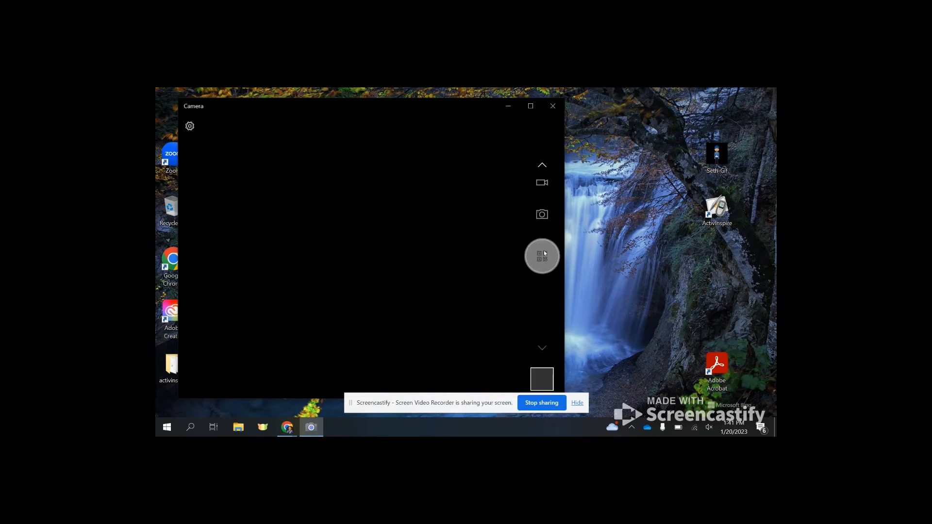
{"action": "left_click", "coordinate": [541, 255]}
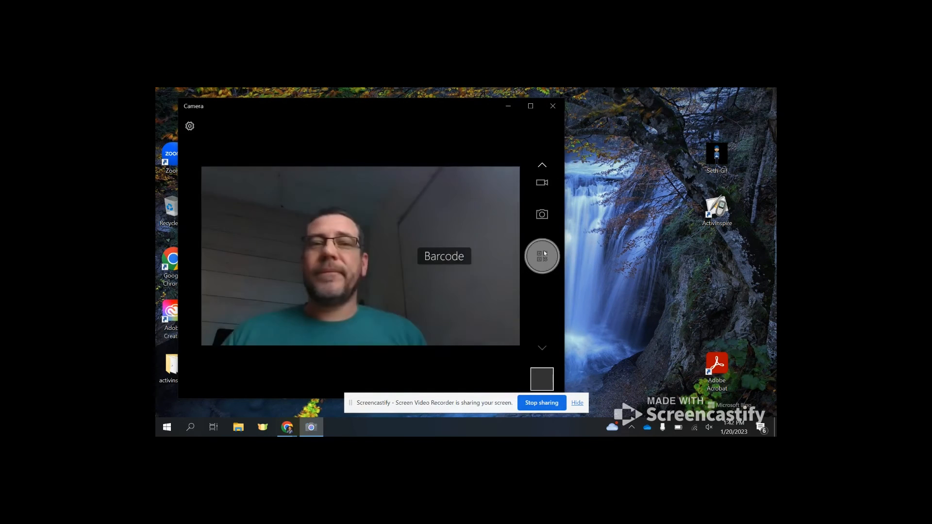